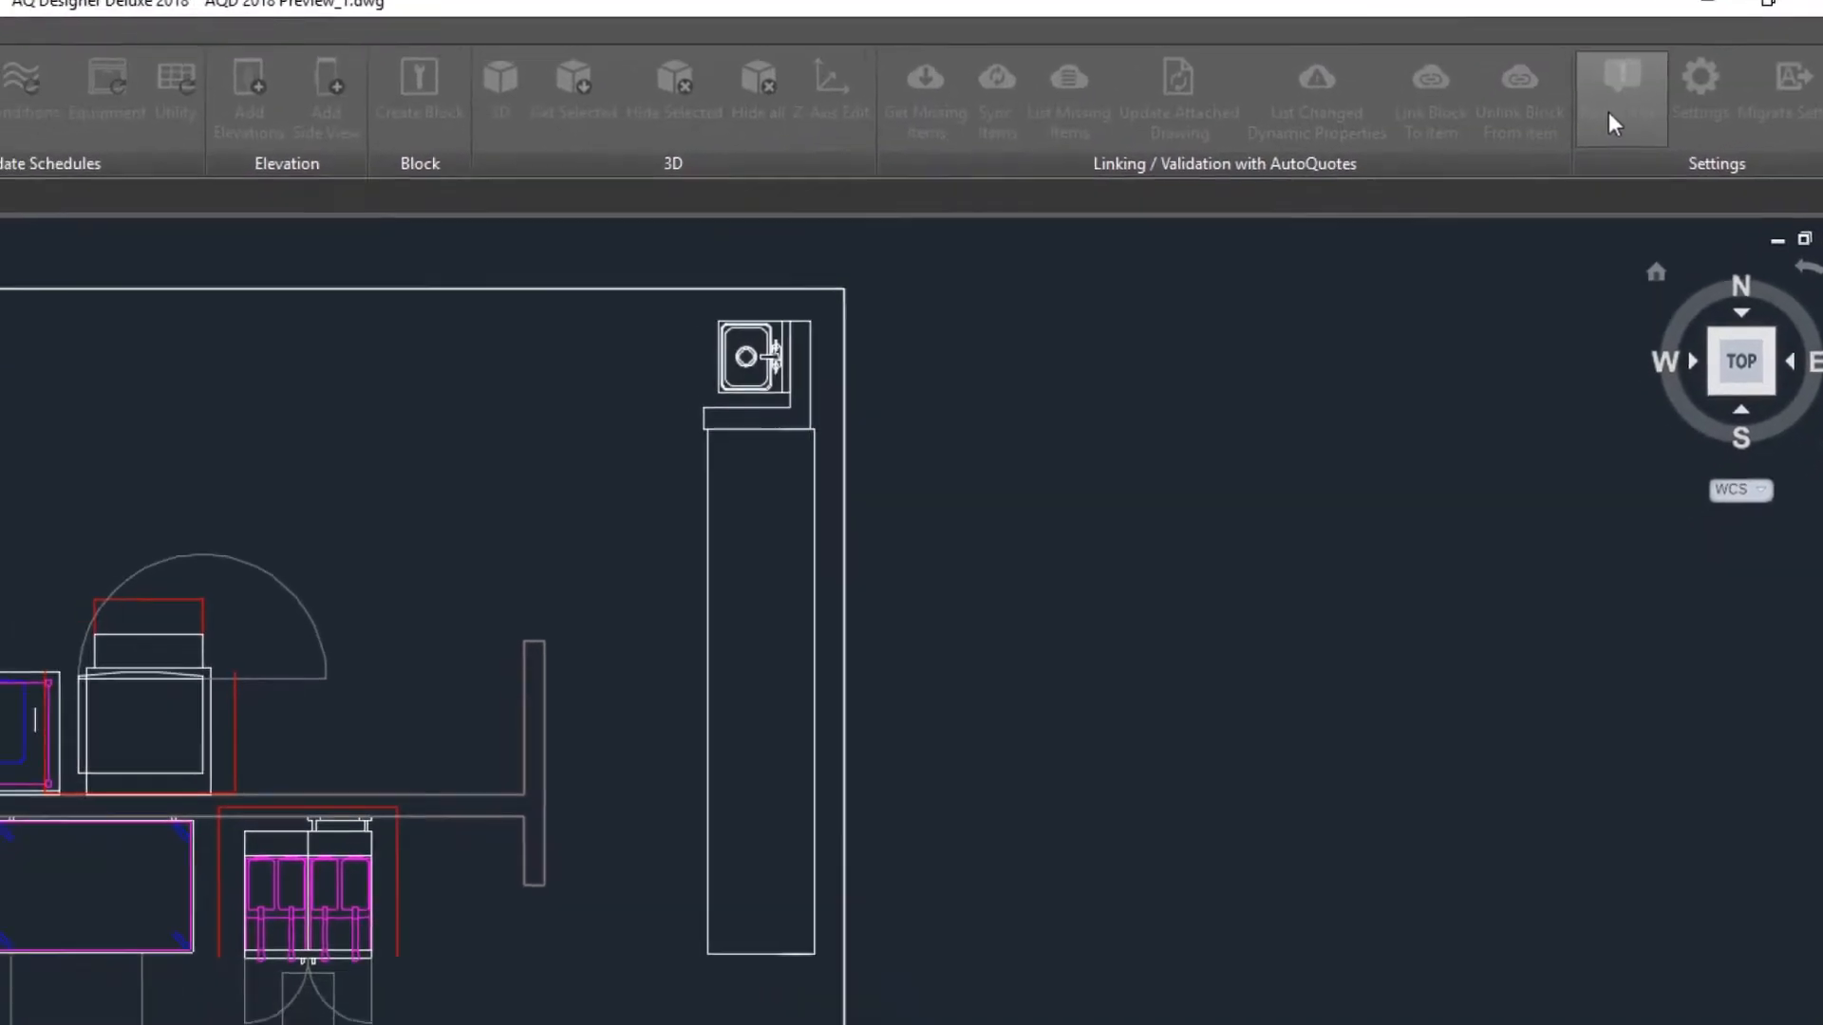
# - Fill the Notify AQ report with "This is still an awesome application" and send it
pyautogui.click(1622, 82)
pyautogui.write('This is st')
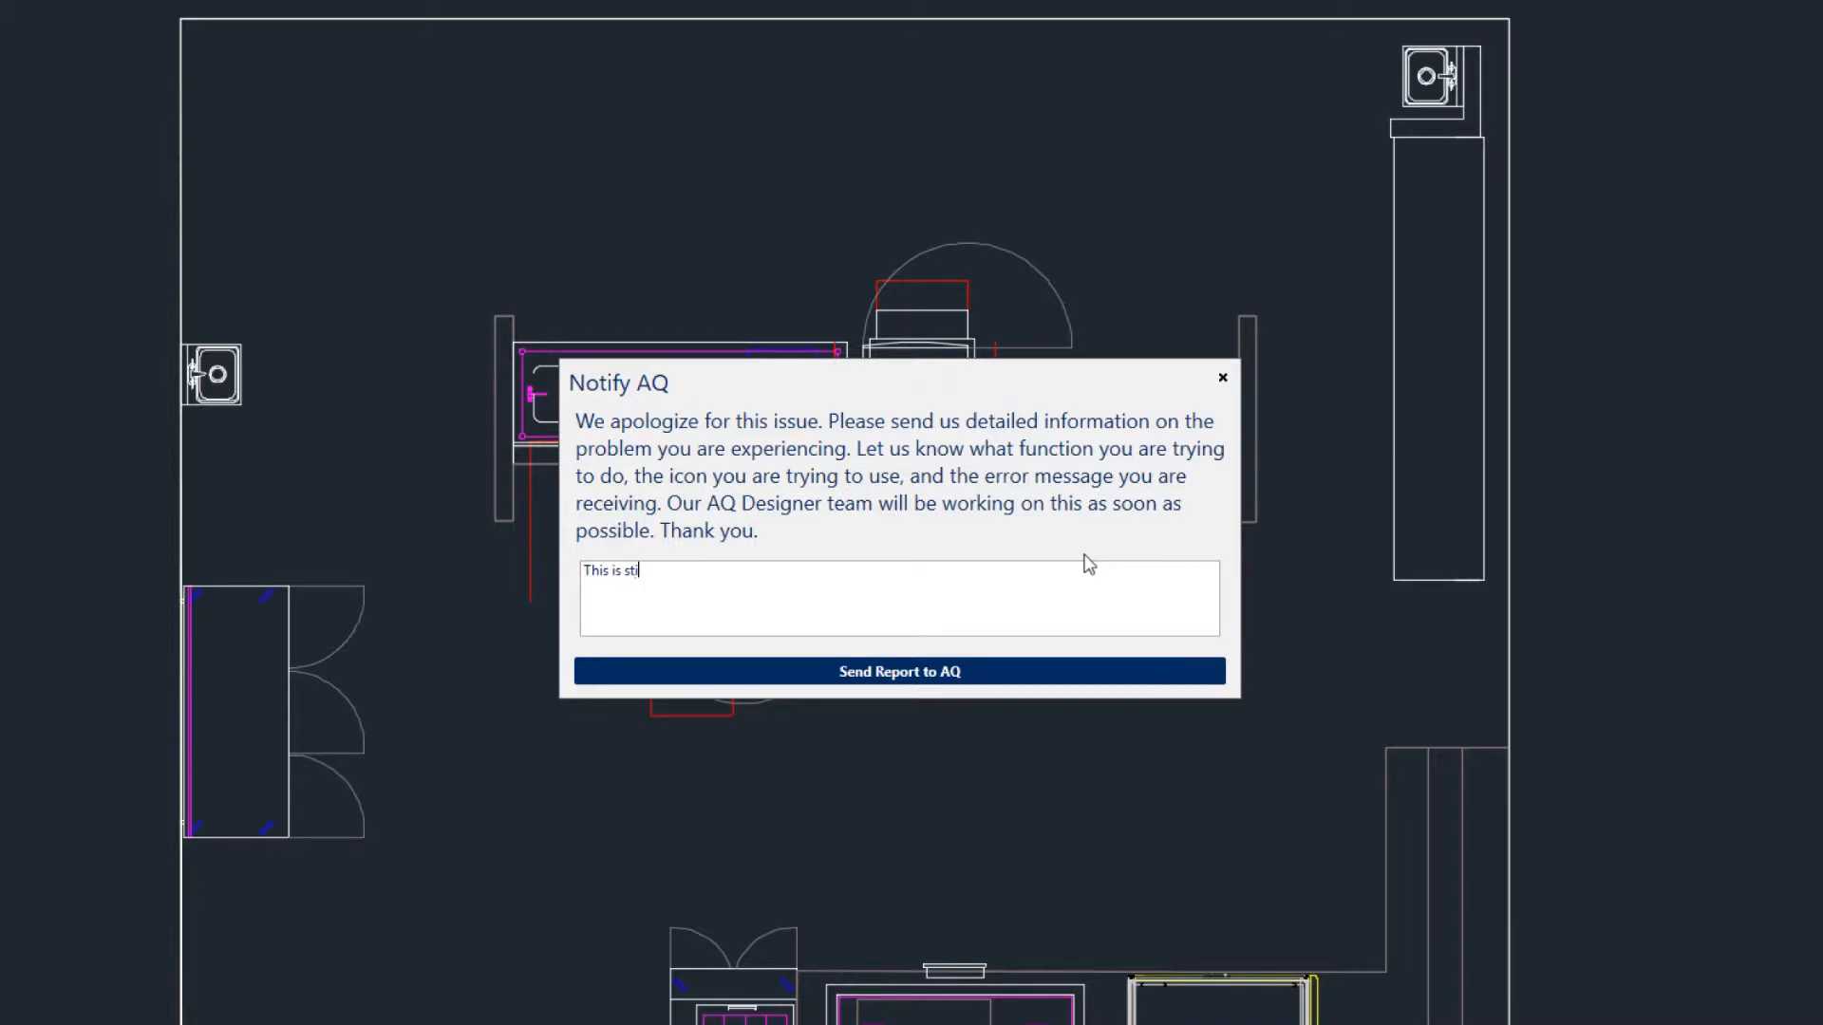
pyautogui.write('ill an awe')
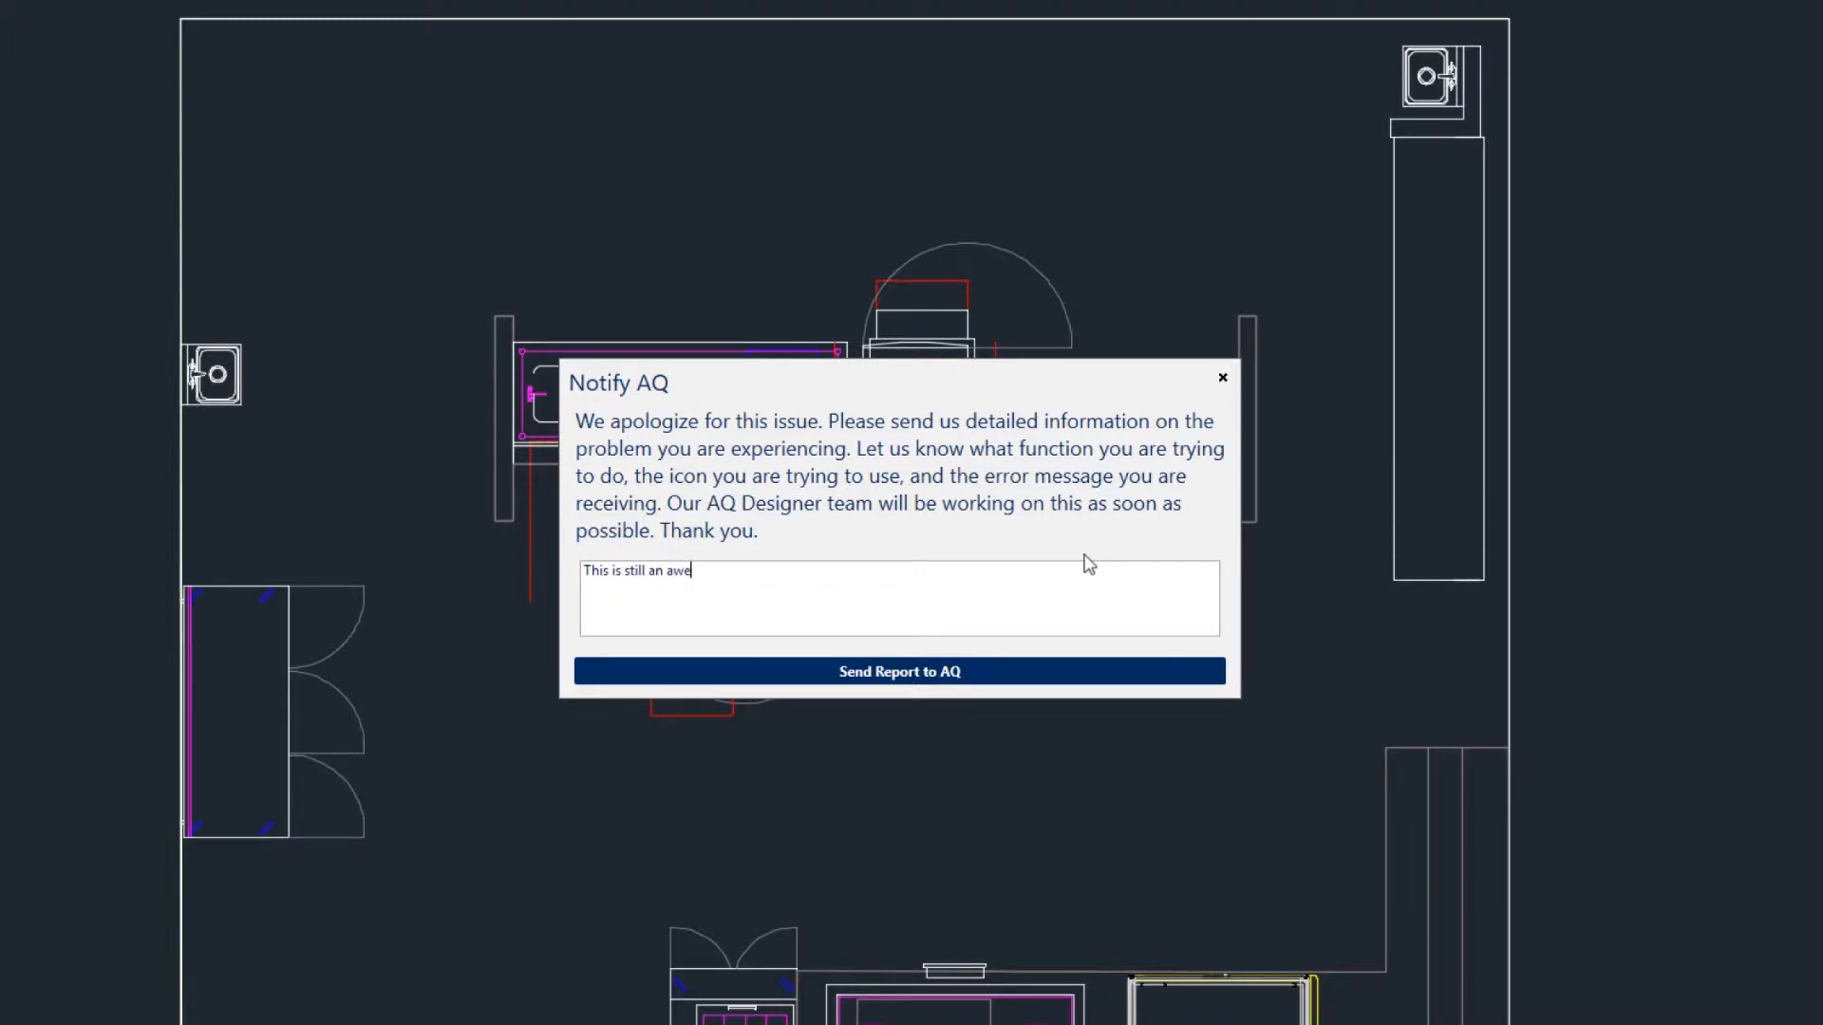
pyautogui.write('some applicatio')
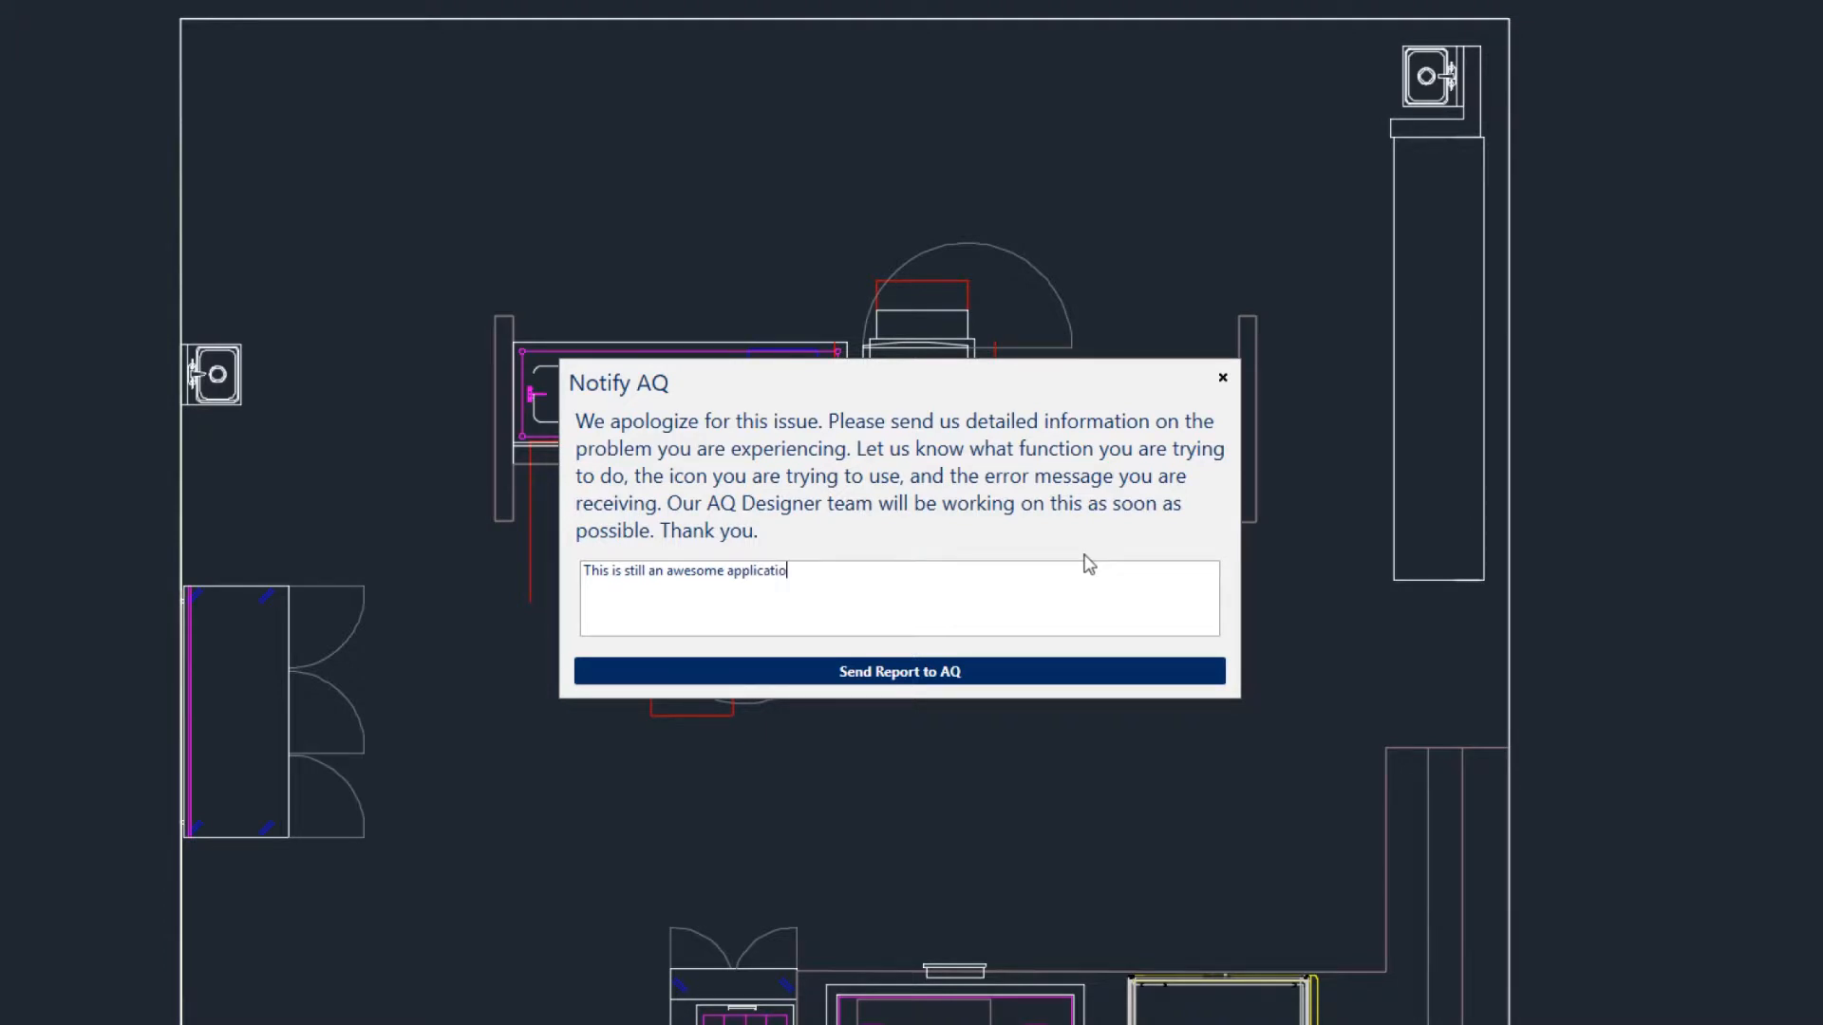
pyautogui.write('n')
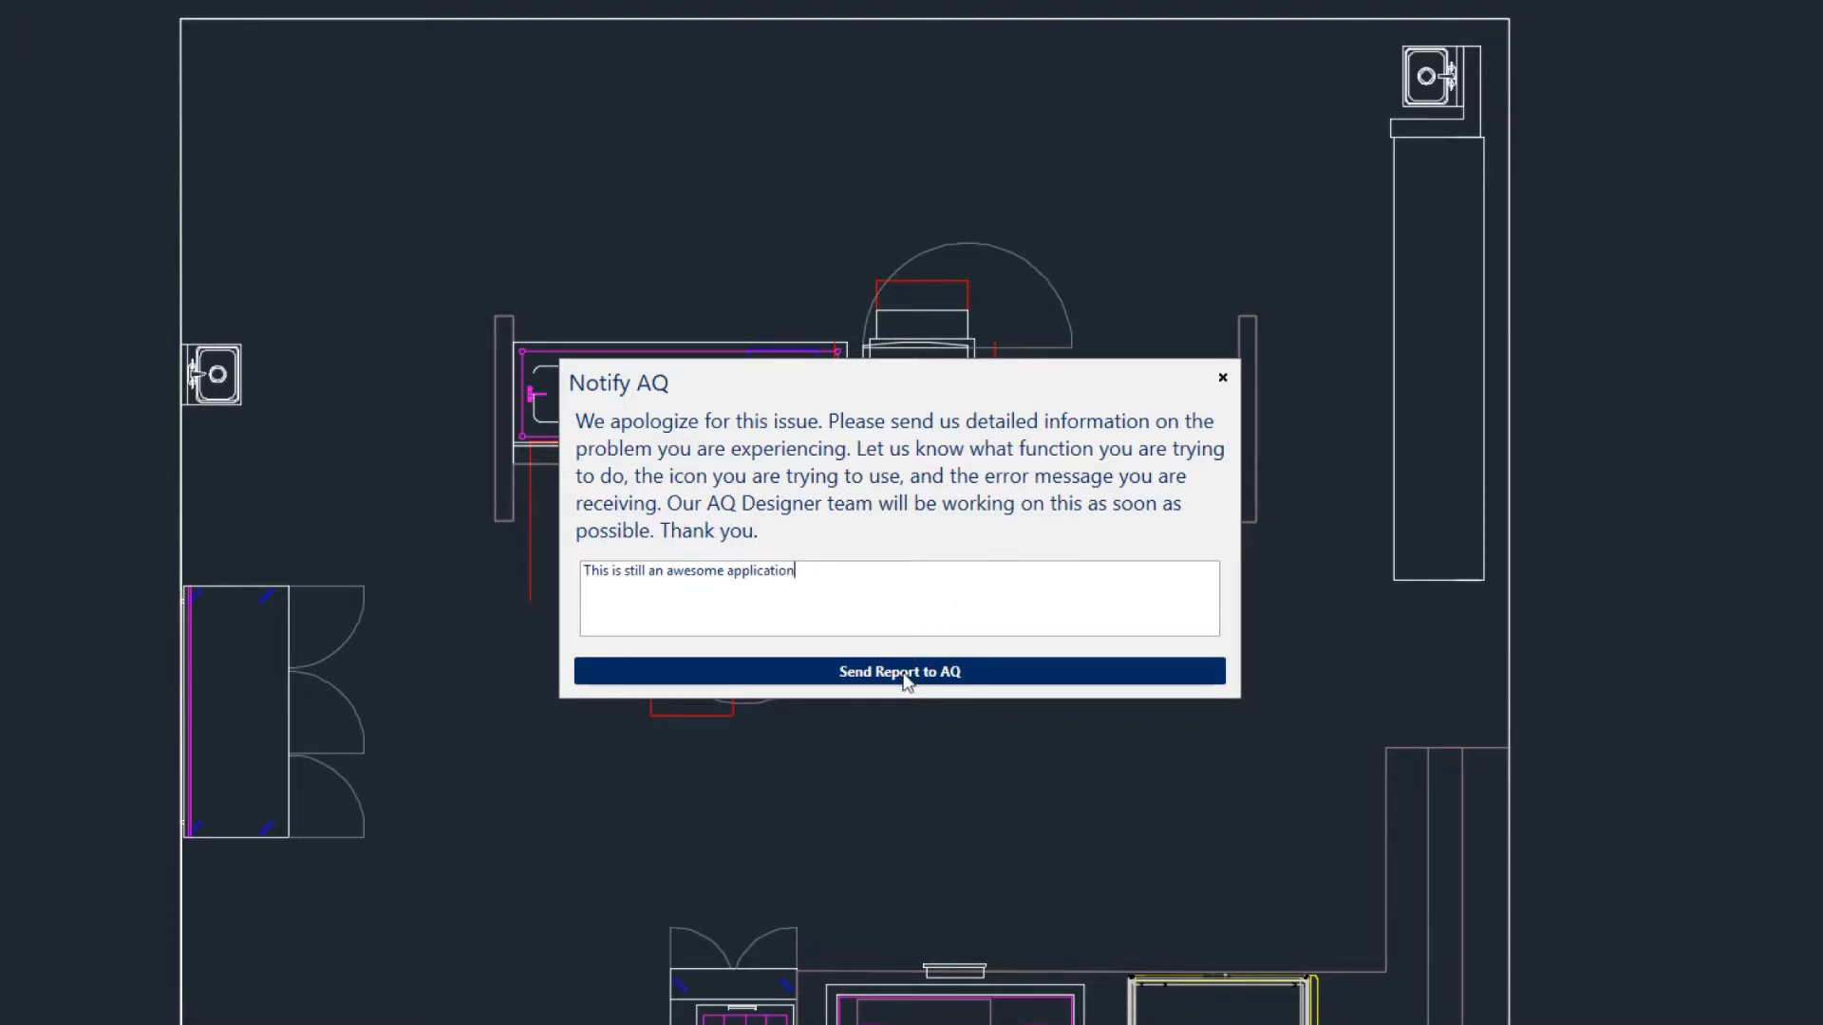
pyautogui.click(898, 672)
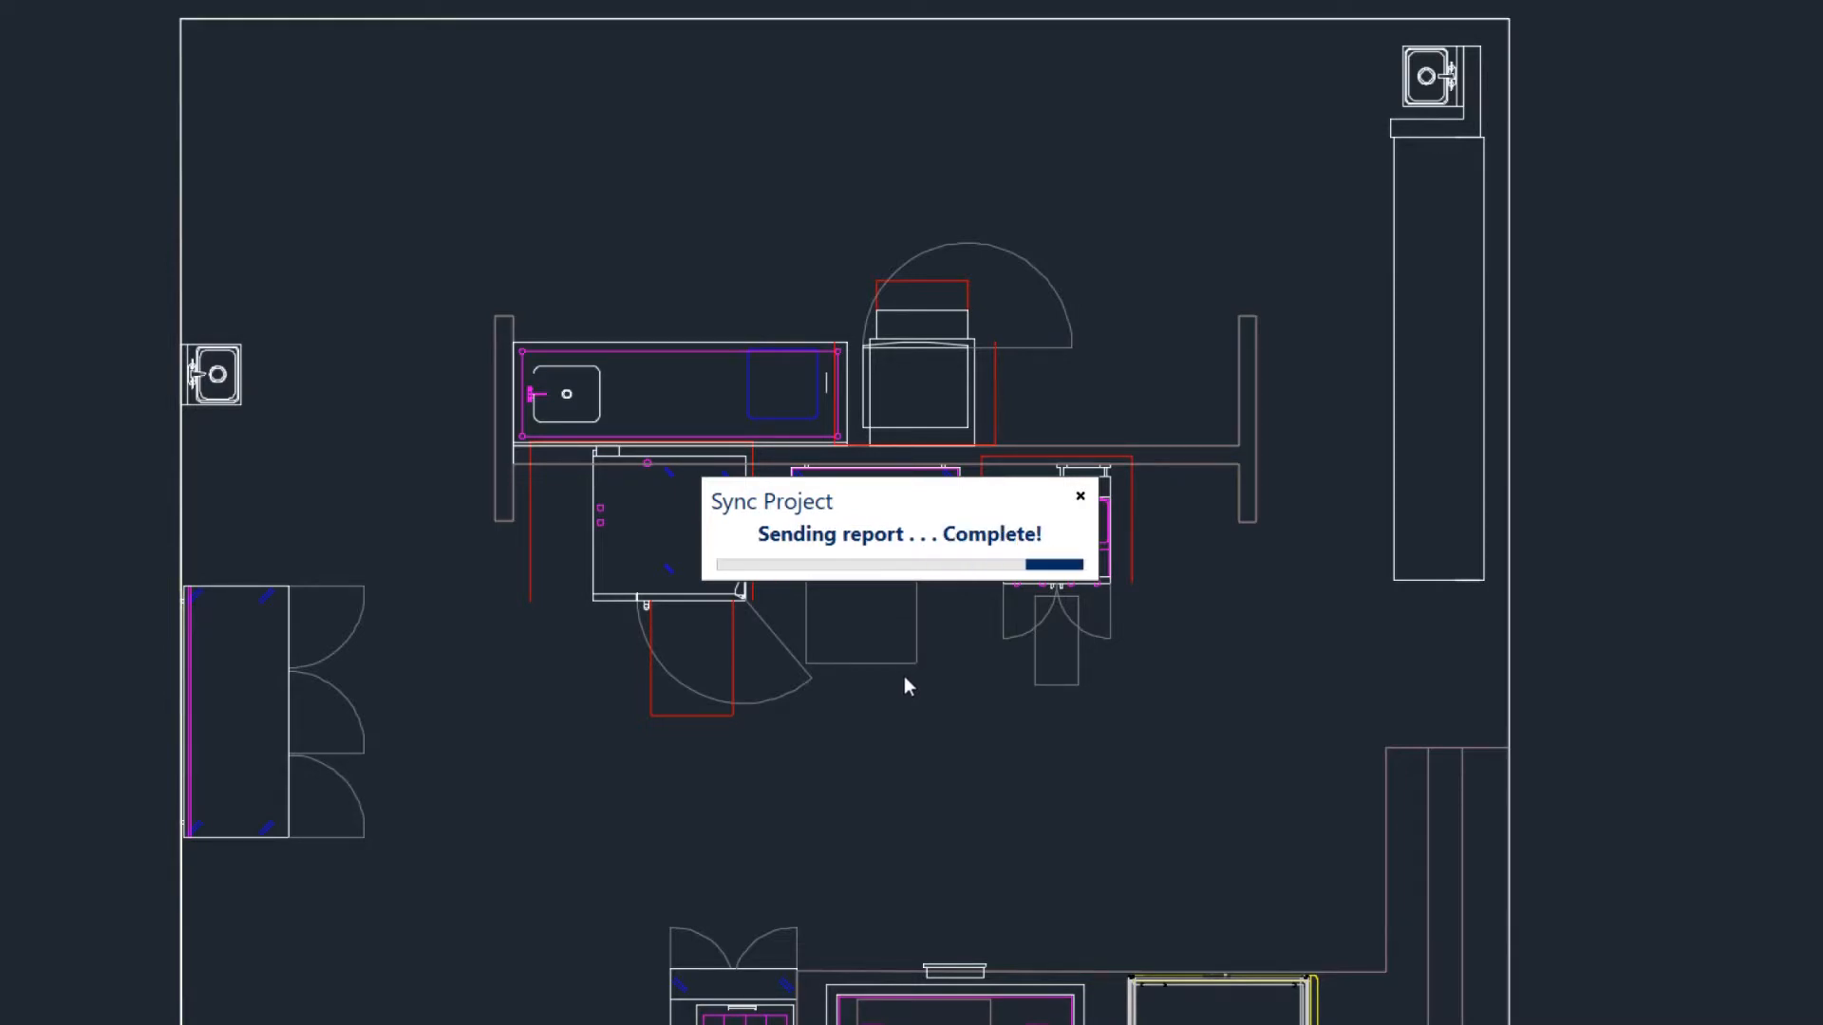
# - Dismiss the Sync Project 'Complete!' notice to return to the kitchen floor plan
pyautogui.click(1079, 495)
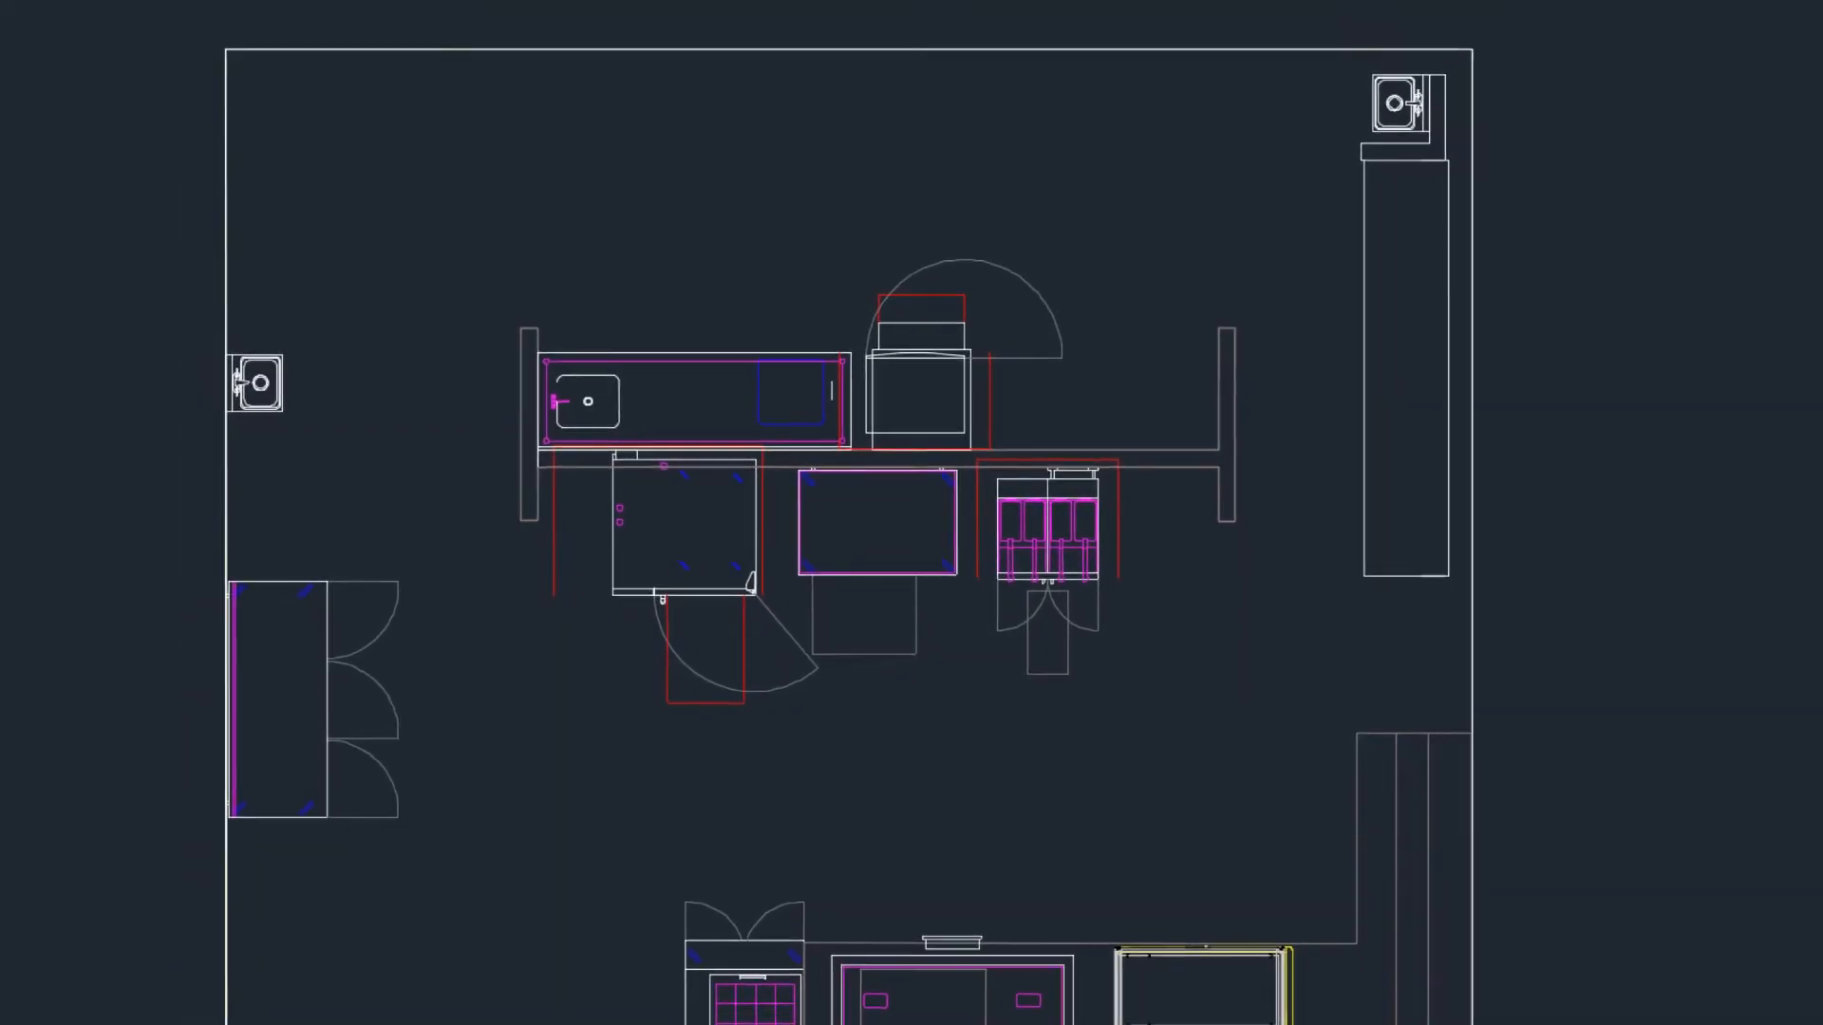